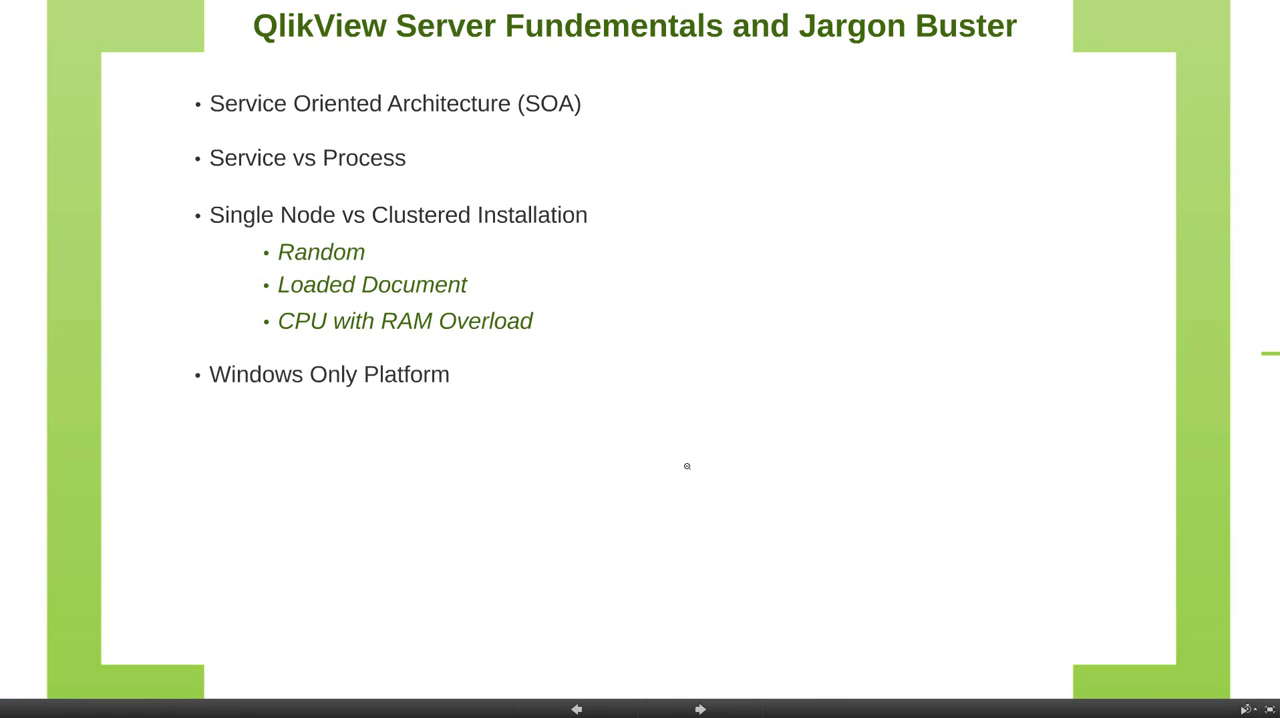
mouse_move(800, 508)
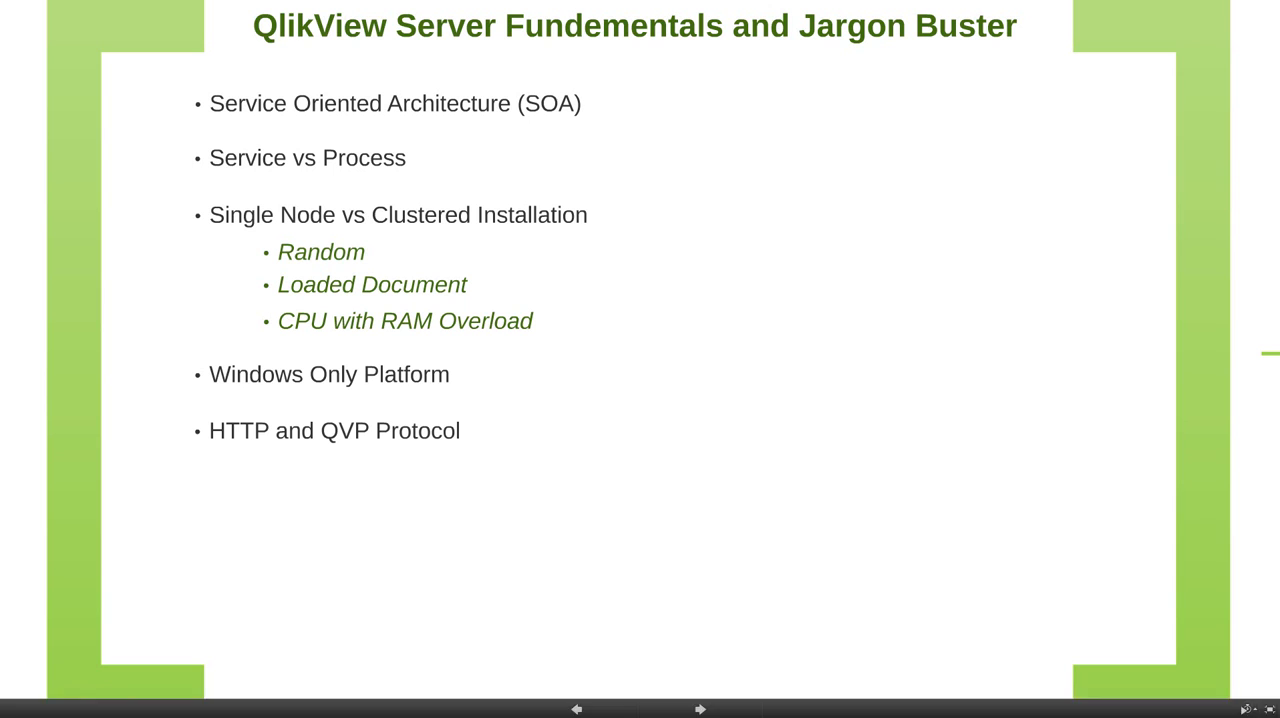
mouse_move(316, 458)
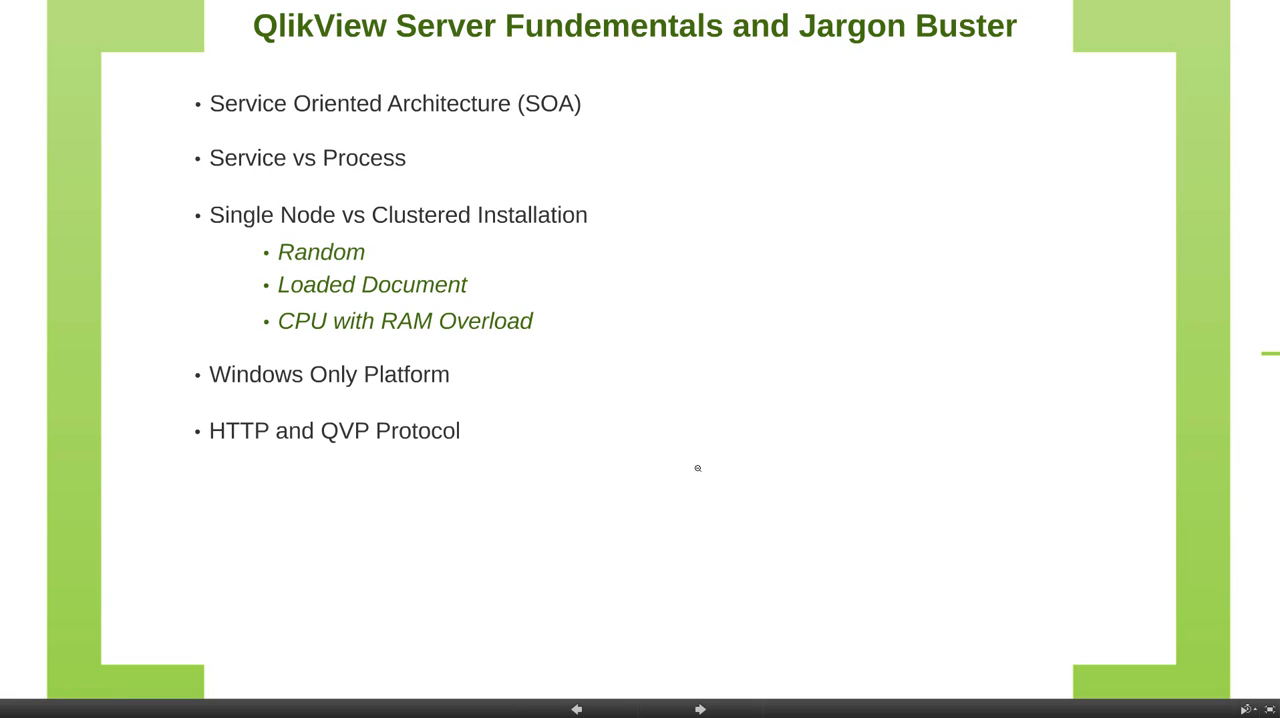
mouse_move(694, 660)
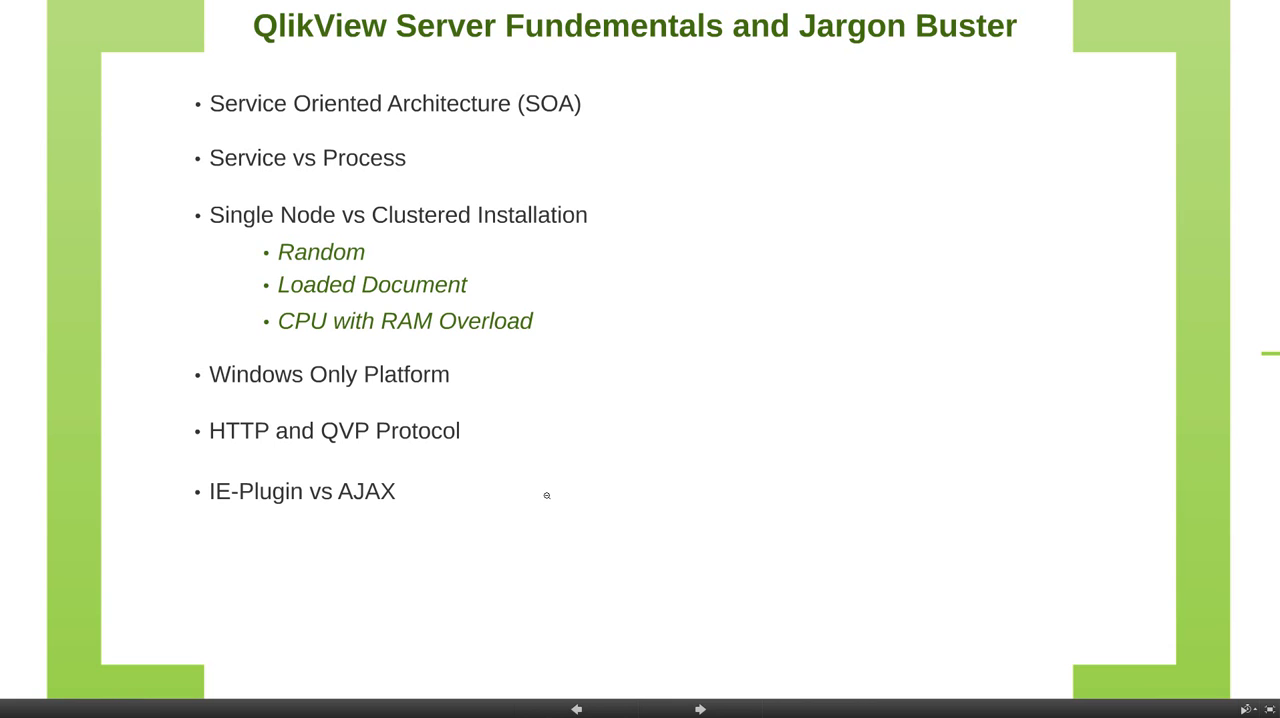
mouse_move(312, 492)
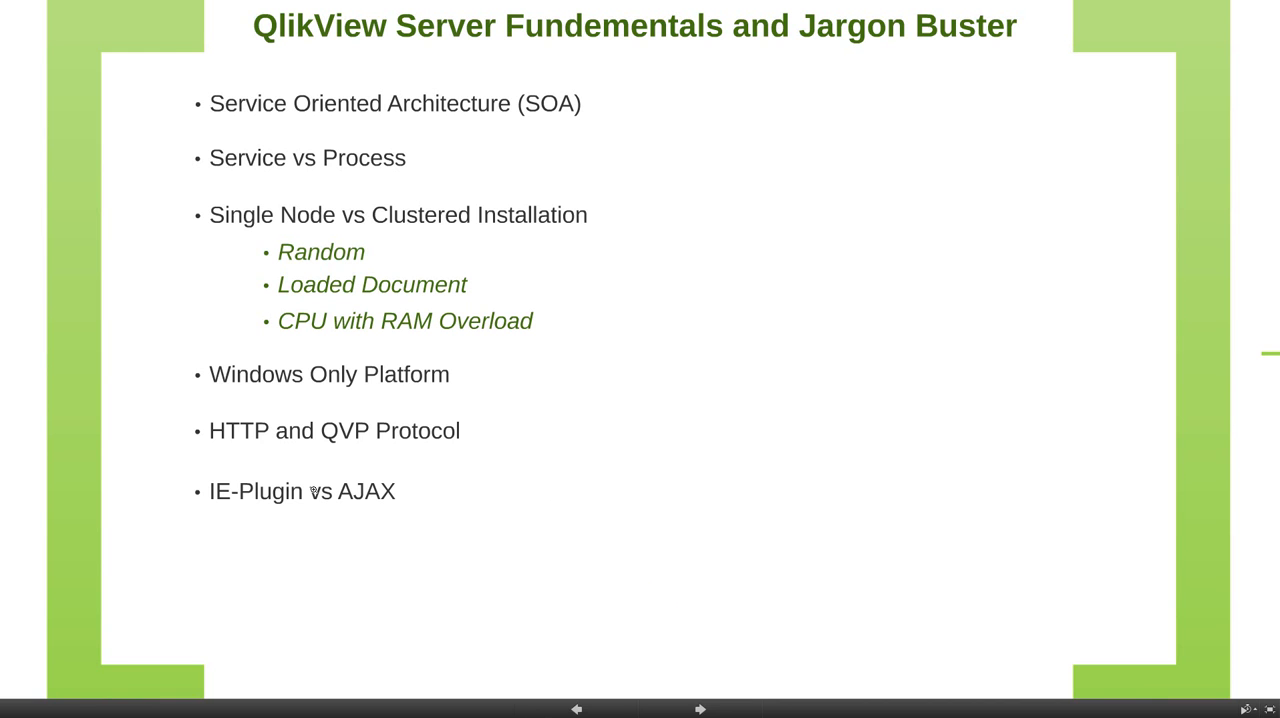
- Advance to the slide comparing IE Plugin (IE only) with AJAX (all browsers)
left_click(704, 708)
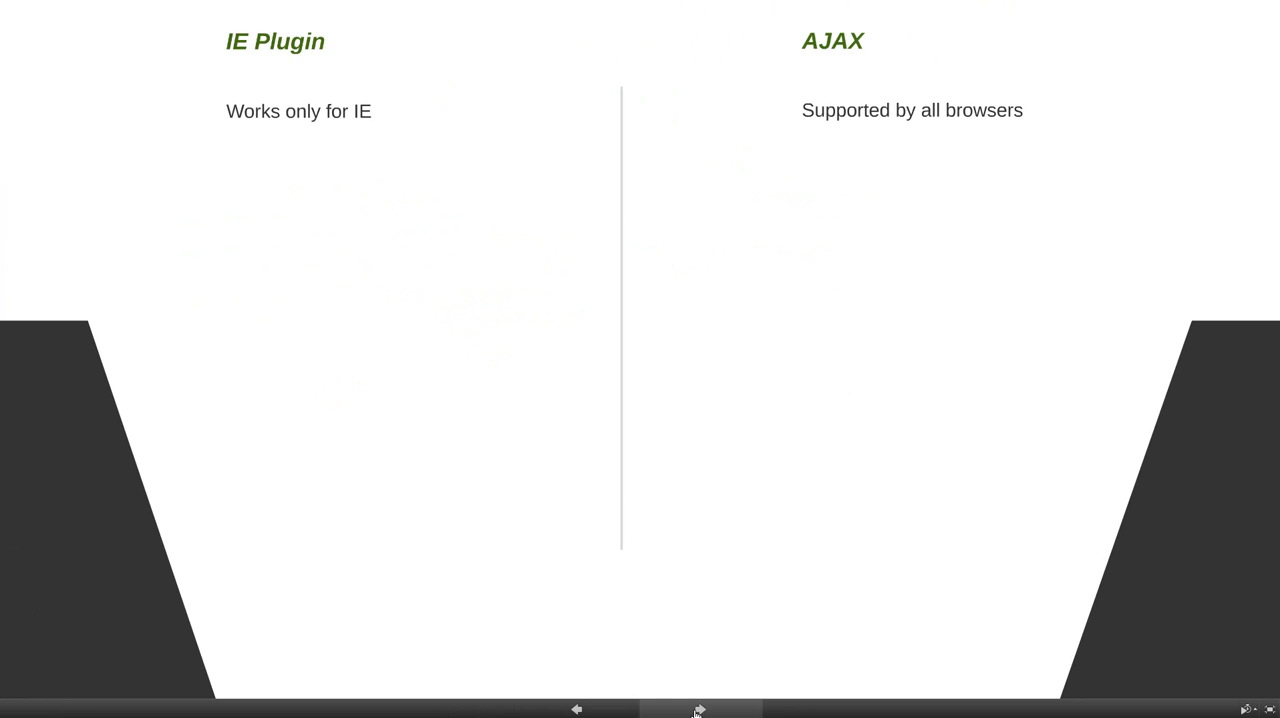
mouse_move(836, 192)
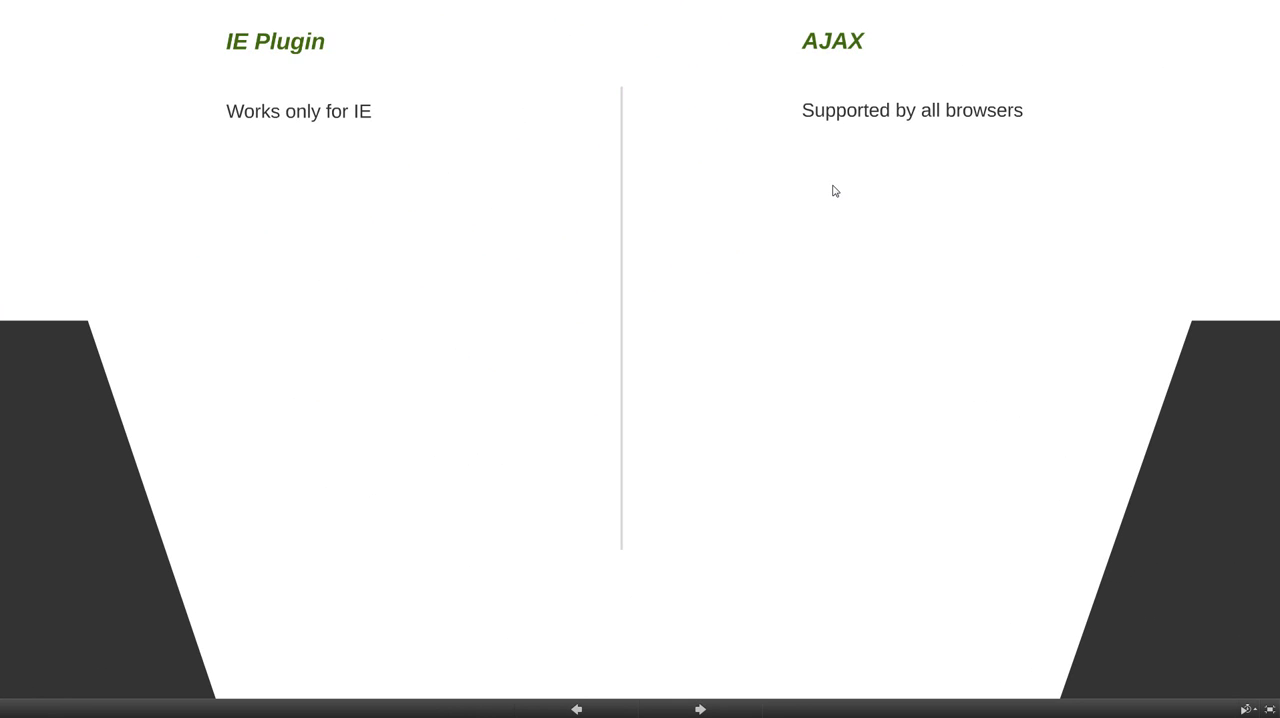
mouse_move(968, 116)
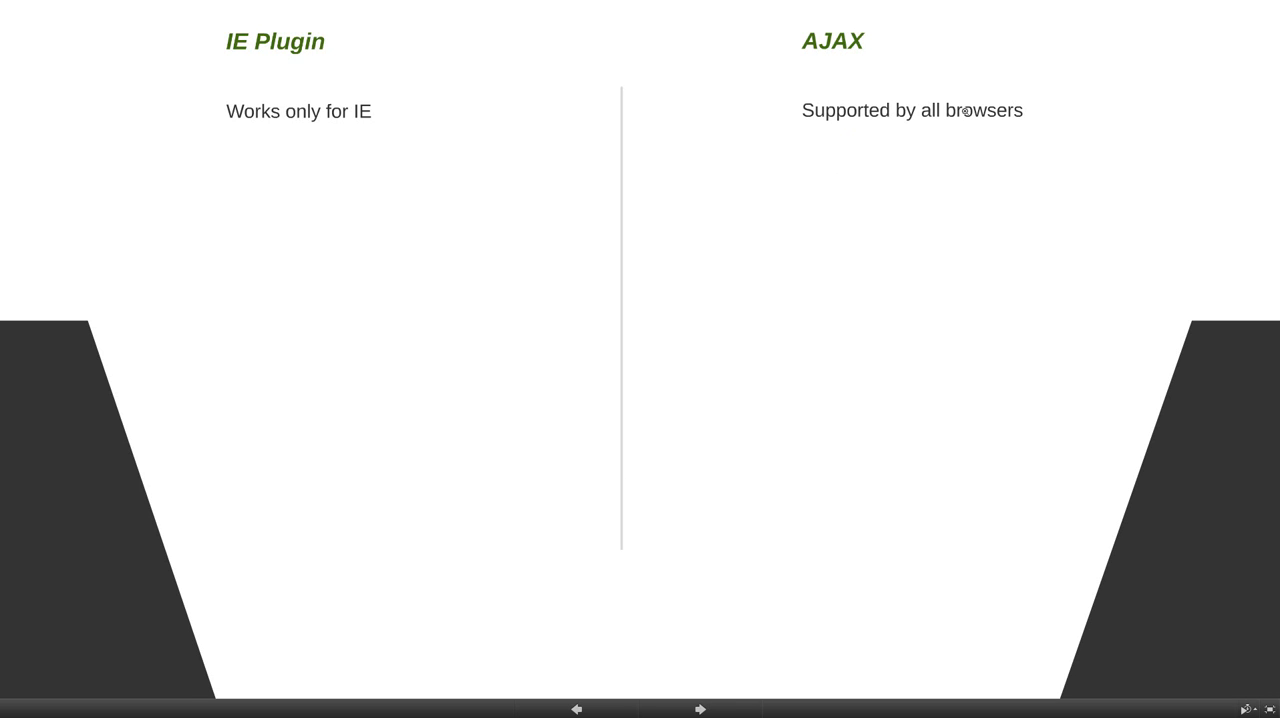
mouse_move(386, 160)
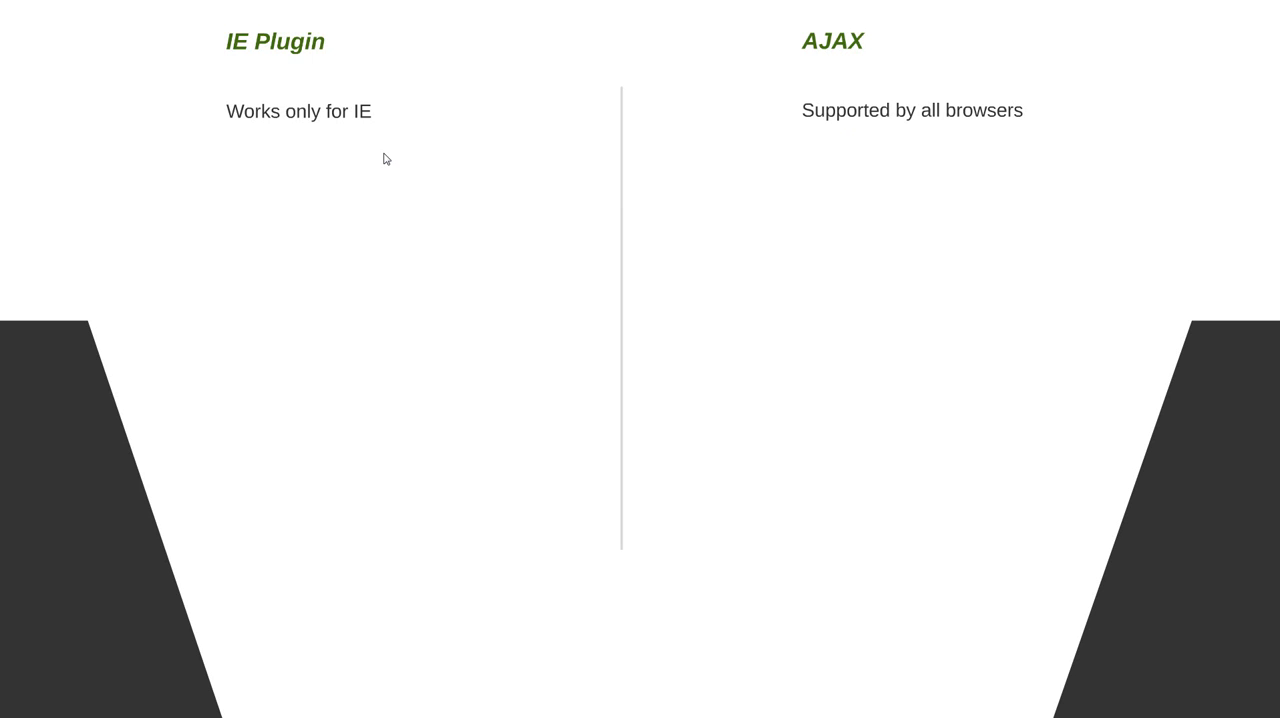
mouse_move(408, 170)
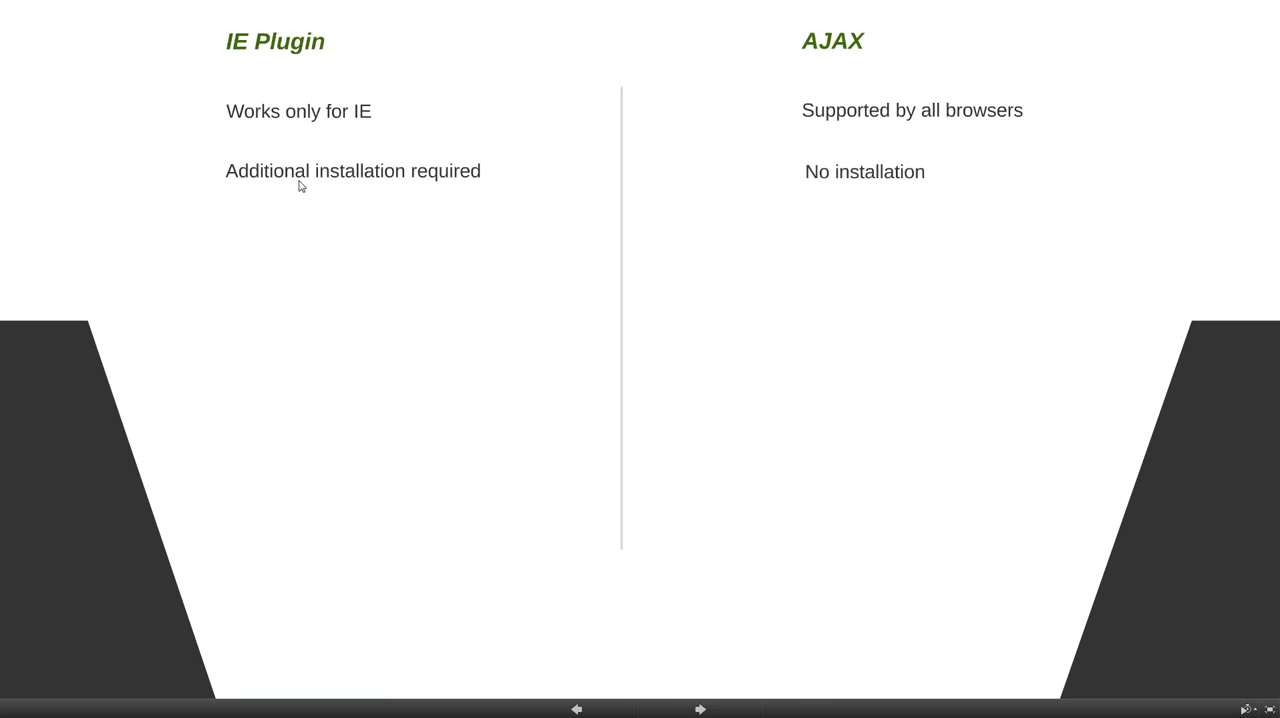
mouse_move(452, 192)
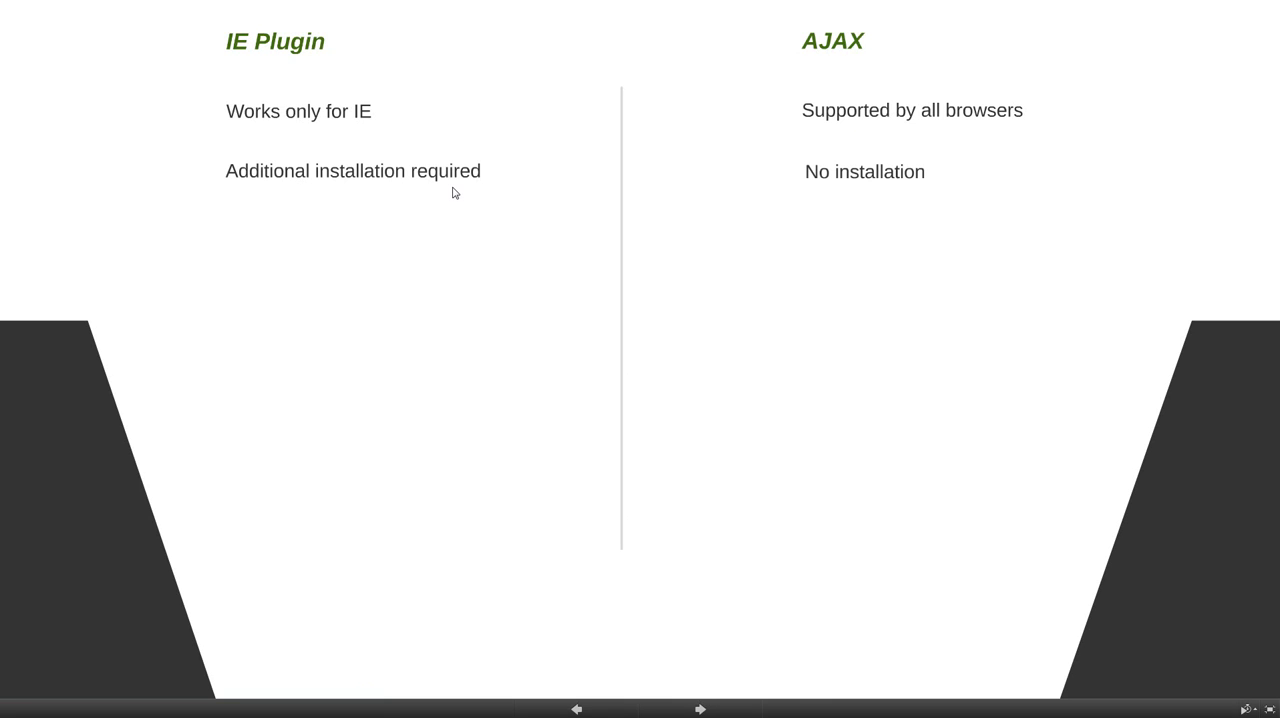
mouse_move(954, 198)
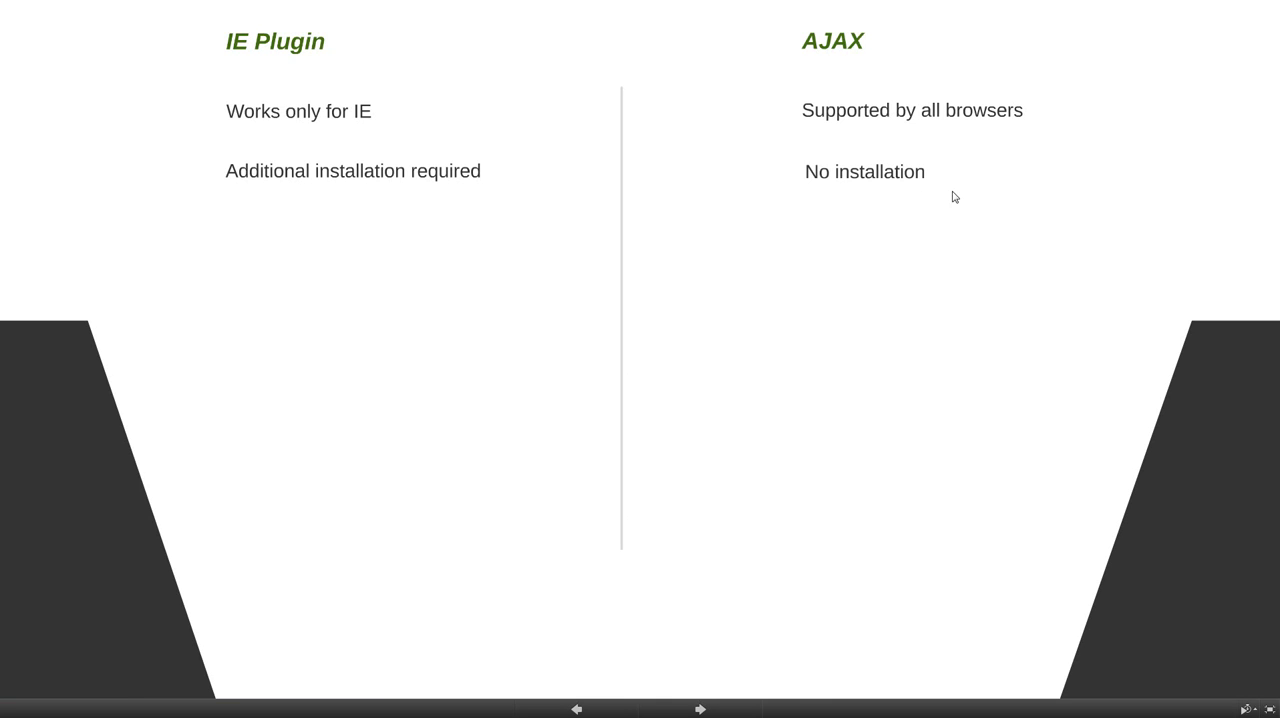
mouse_move(884, 212)
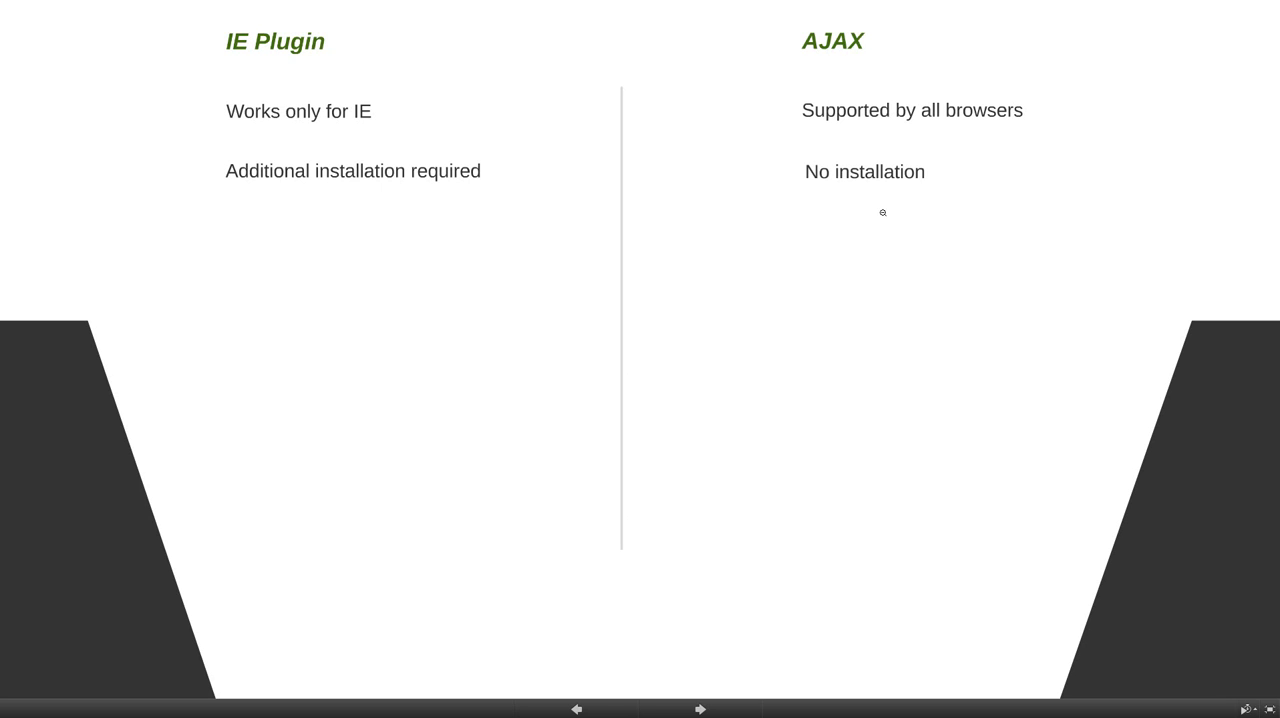
mouse_move(884, 212)
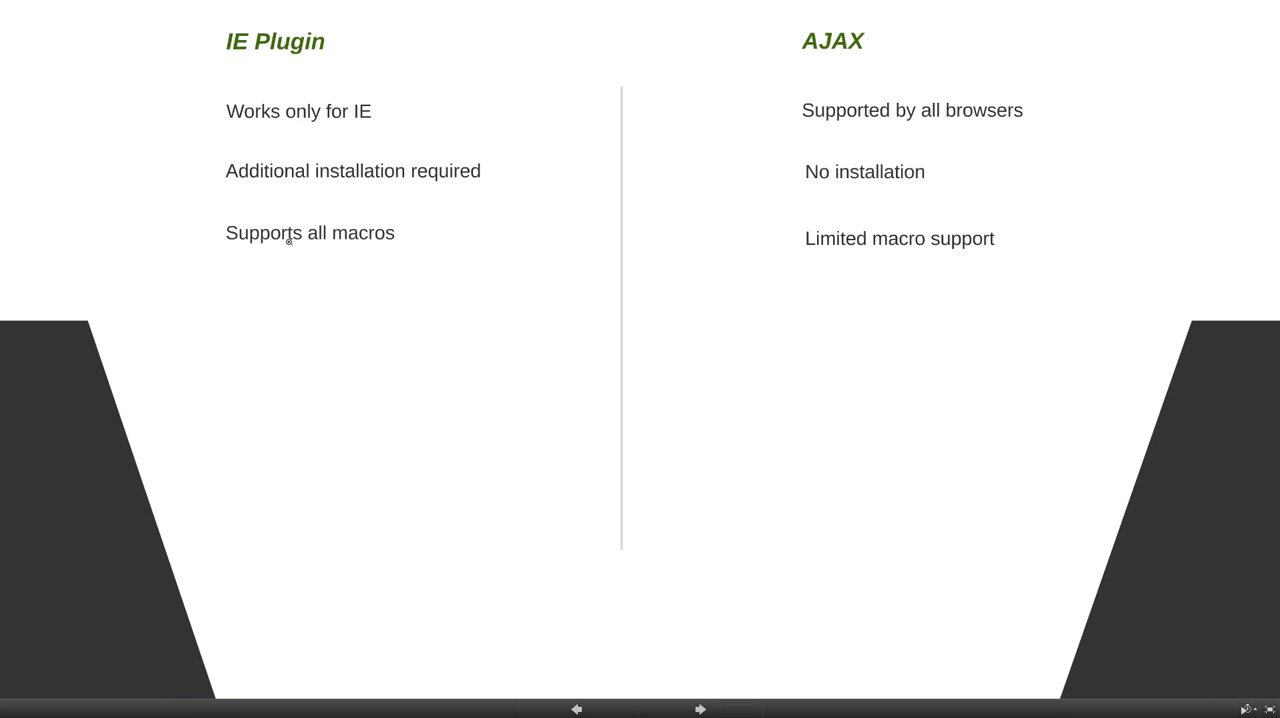
mouse_move(840, 232)
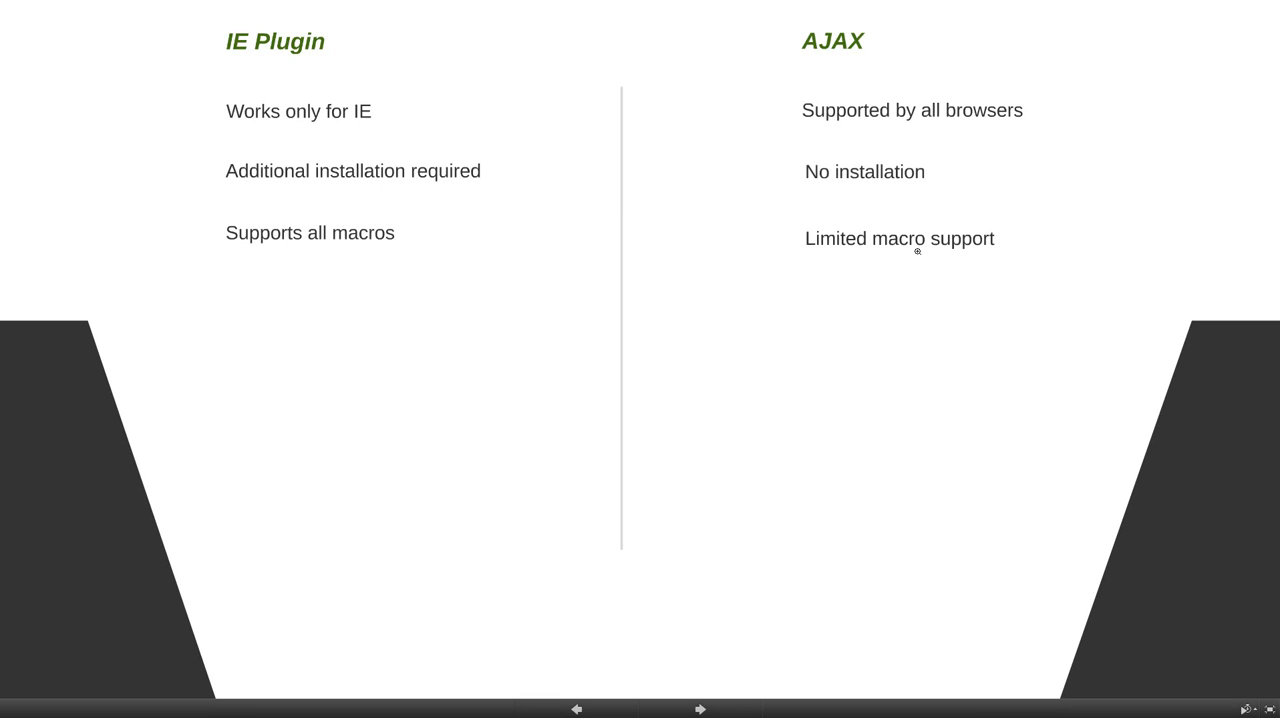
- Reveal the session collaboration and annotations row of the IE Plugin vs AJAX comparison
left_click(702, 708)
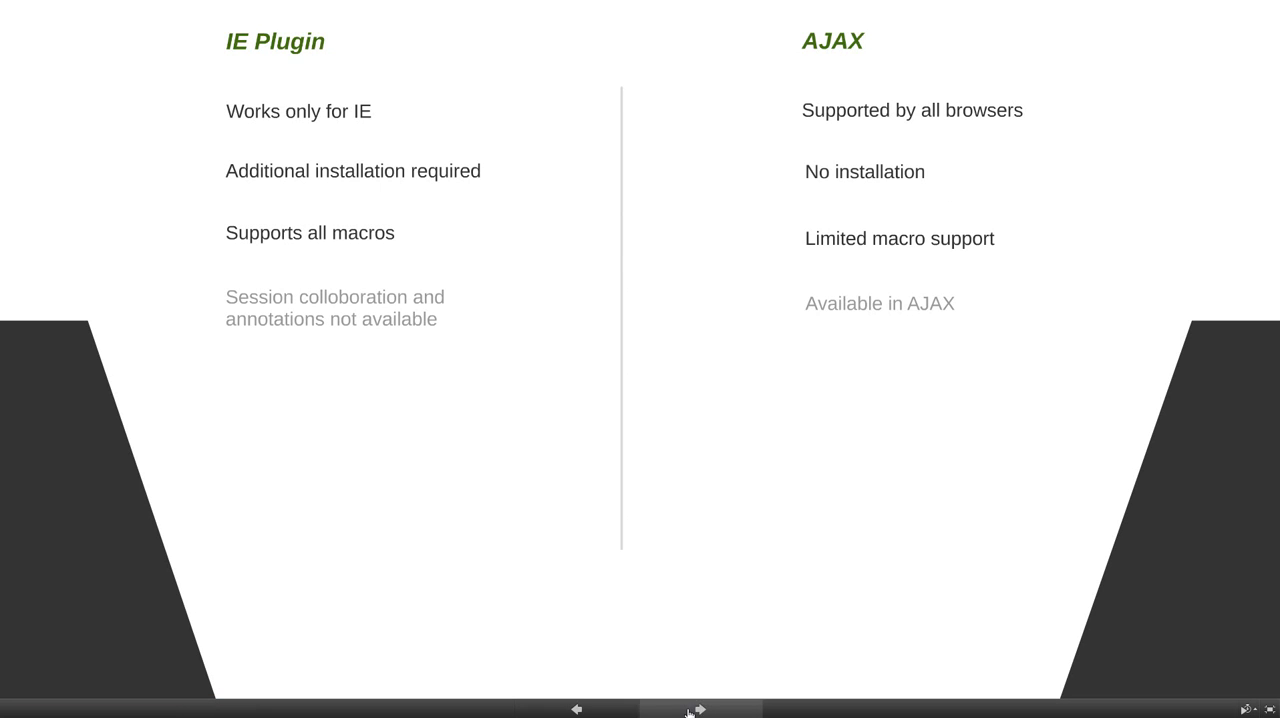
- Return to the QlikView Server fundamentals slide with bullets from SOA through IE-Plugin vs AJAX
left_click(700, 710)
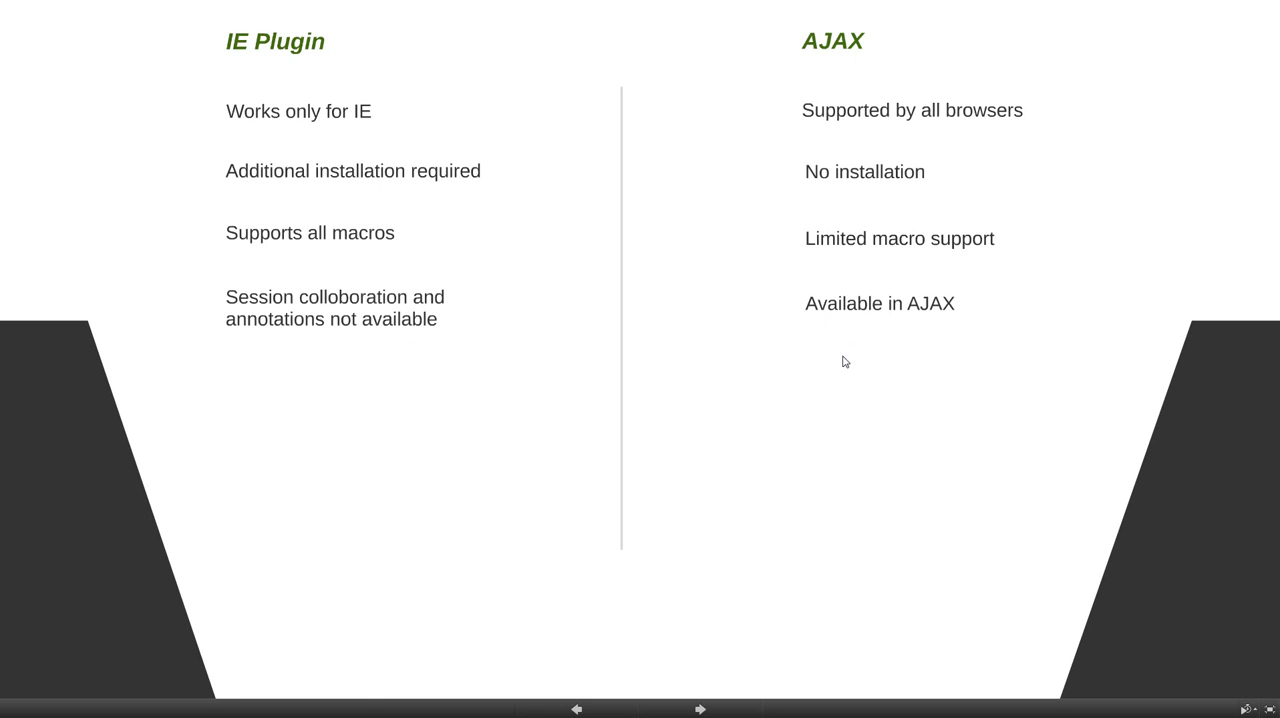
left_click(704, 708)
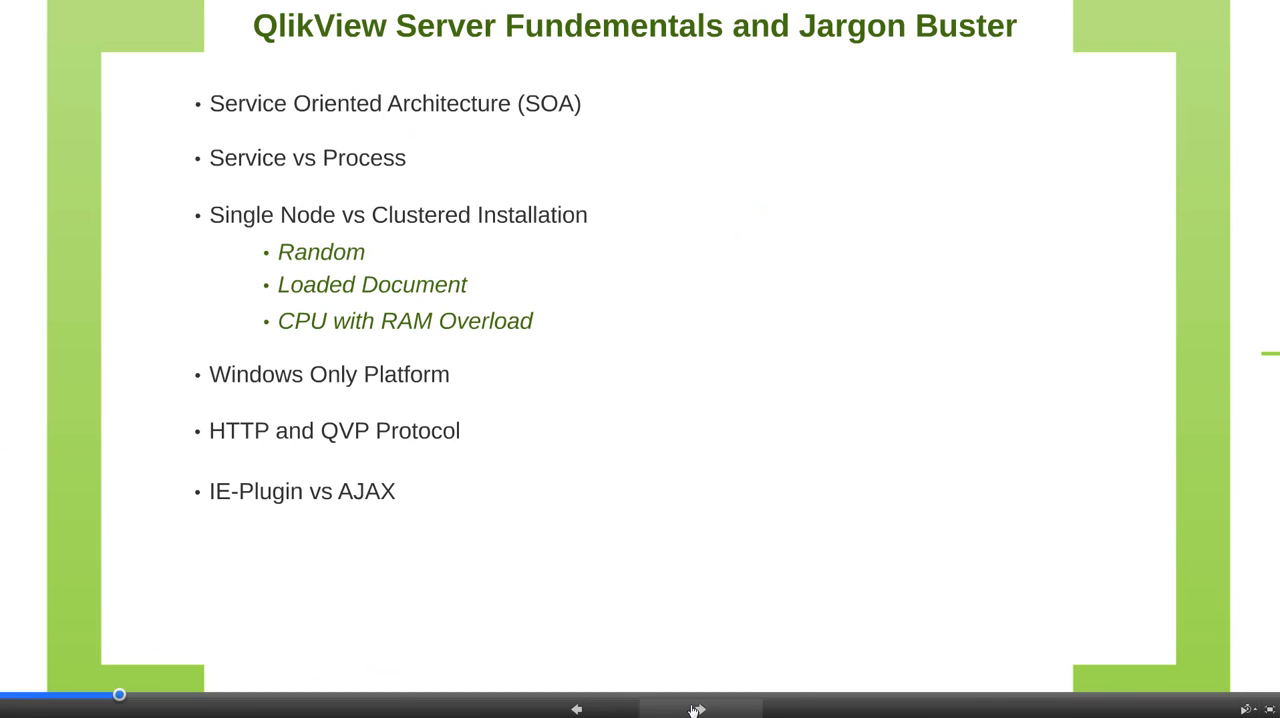
- Reveal the PGO Files bullet below IE-Plugin vs AJAX on the fundamentals slide
left_click(700, 708)
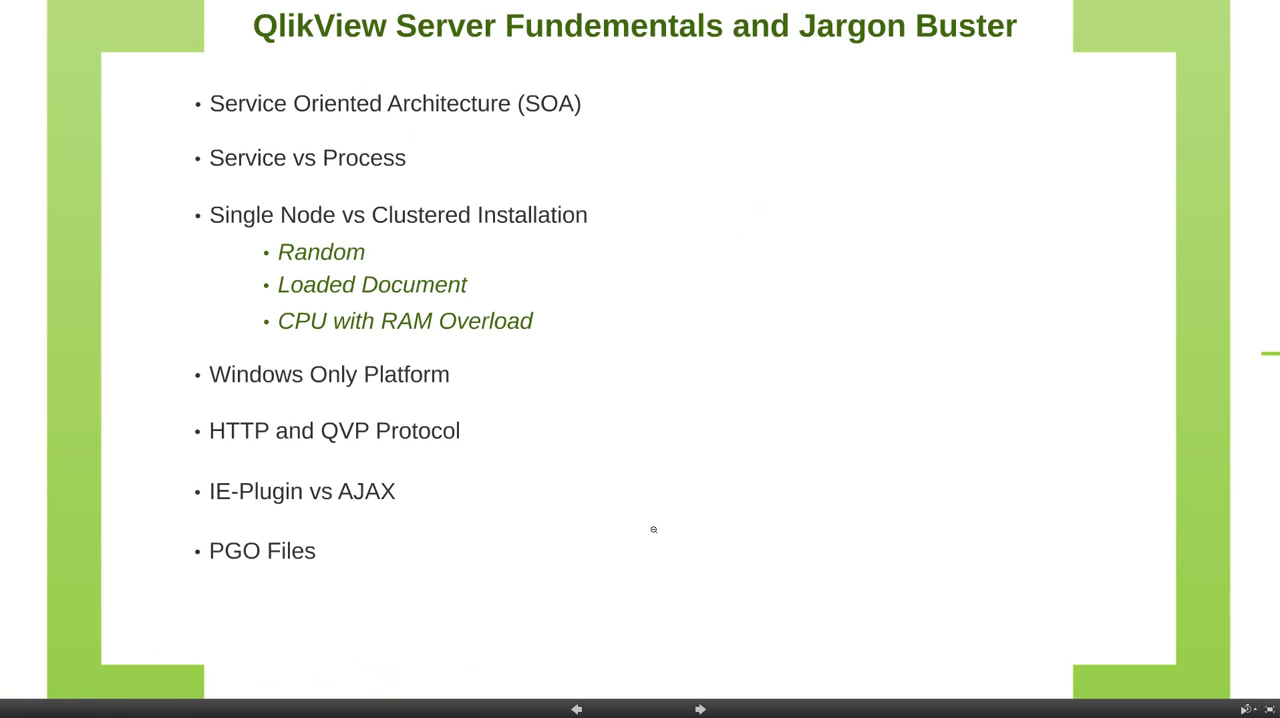
mouse_move(426, 452)
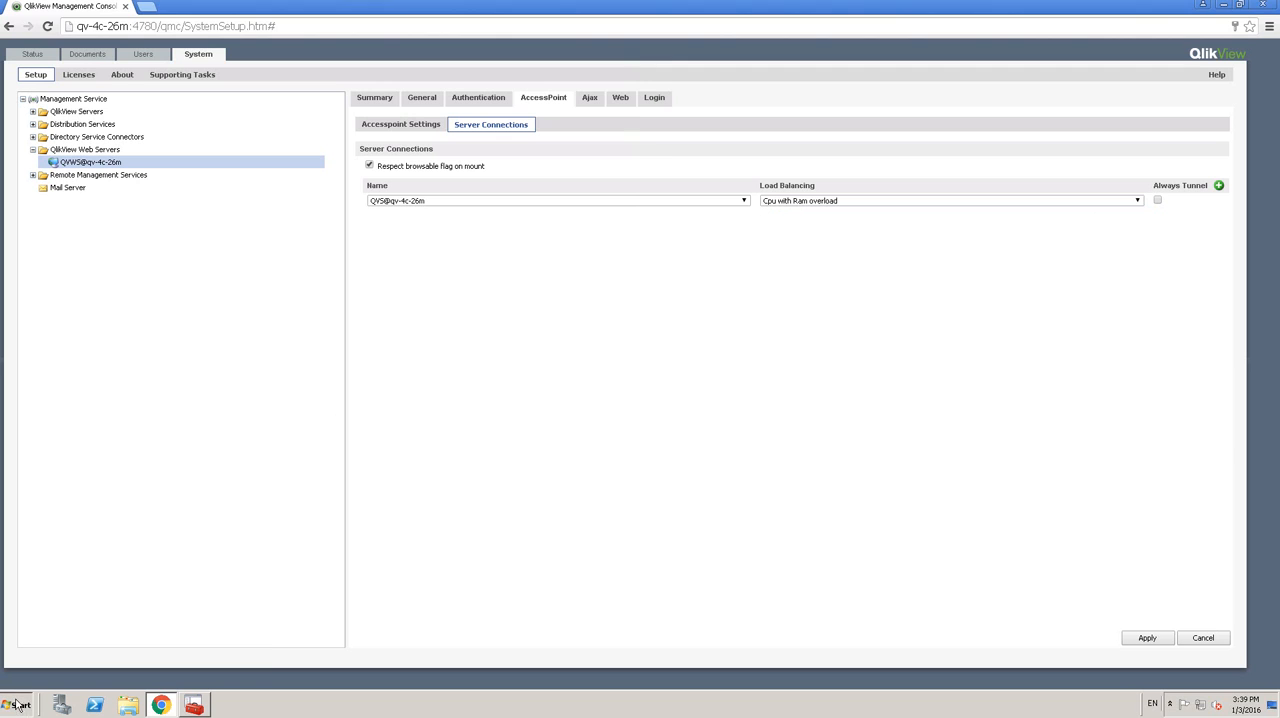
- Browse from Local Disk (C:) into ProgramData and then the QlikTech folder
left_click(128, 704)
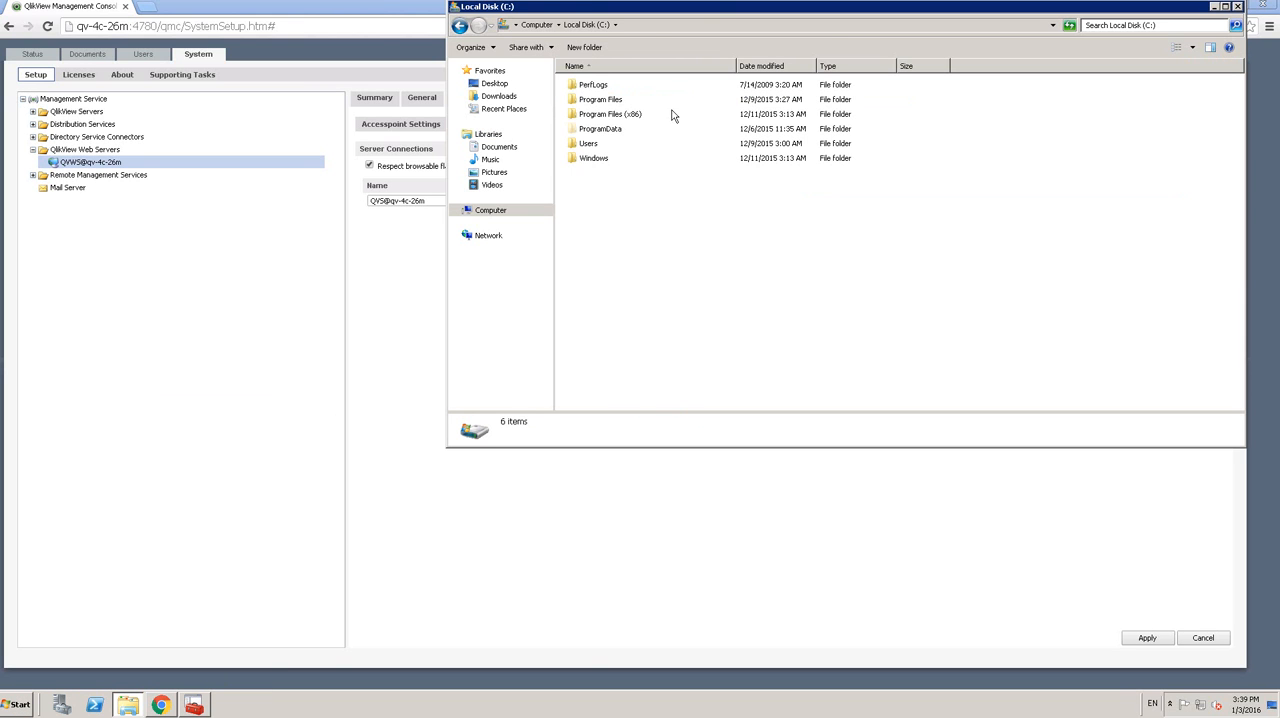
mouse_move(600, 144)
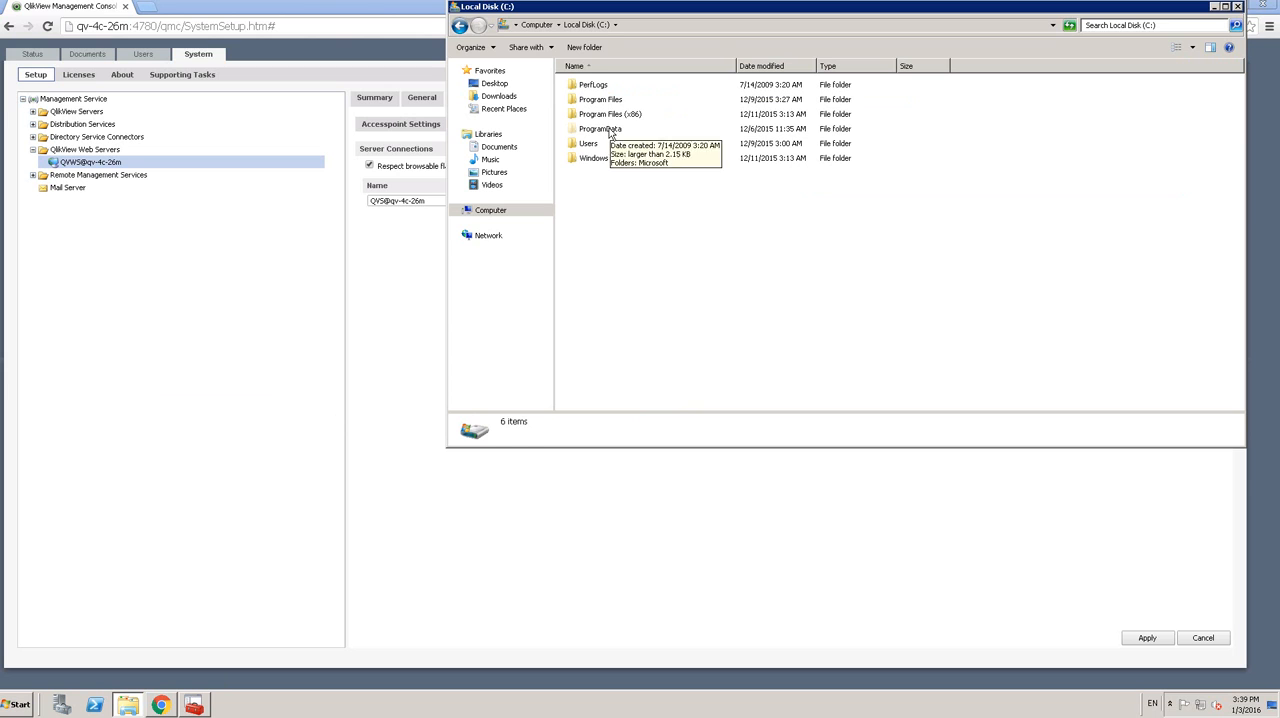
mouse_move(602, 144)
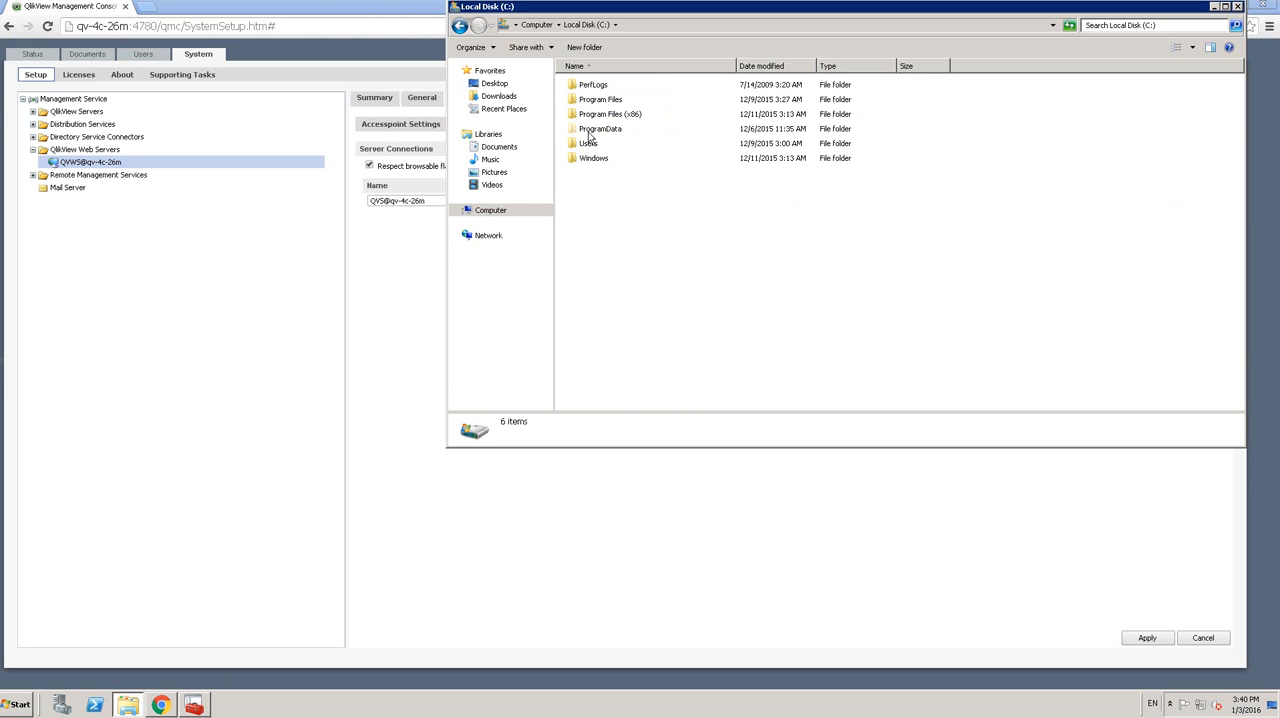
left_click(600, 128)
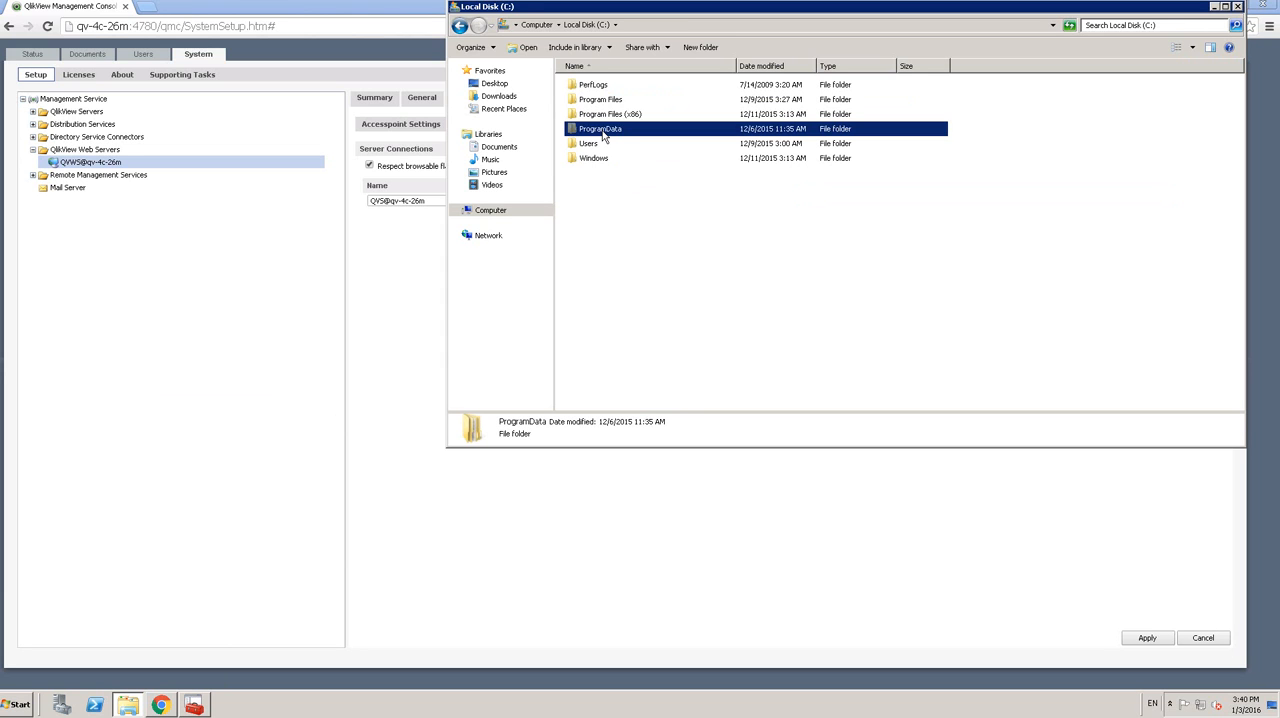
double_click(600, 128)
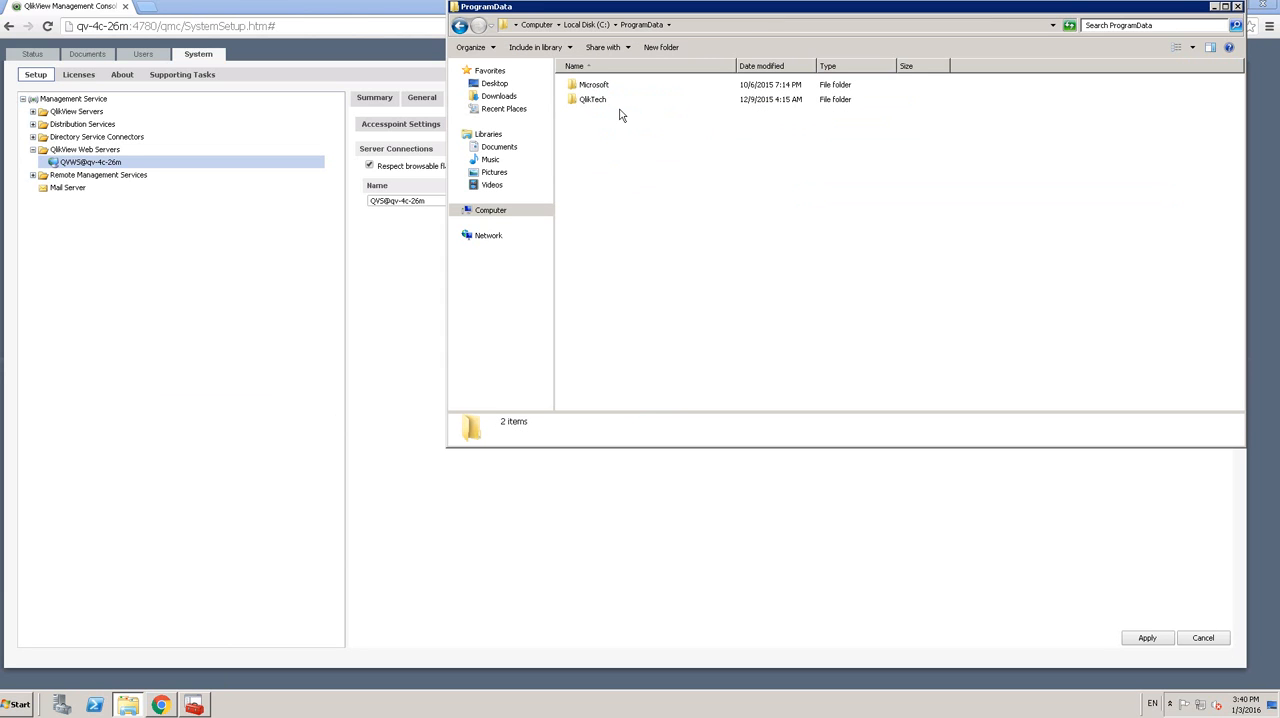
mouse_move(622, 106)
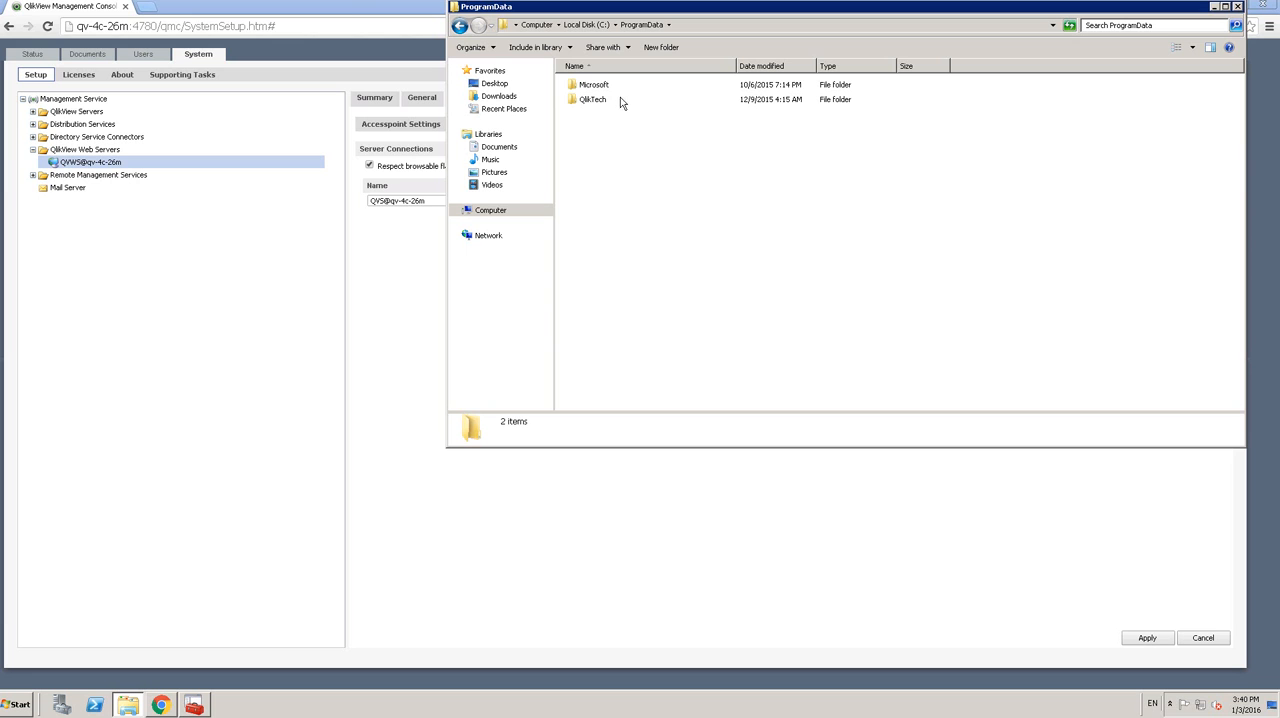
double_click(592, 100)
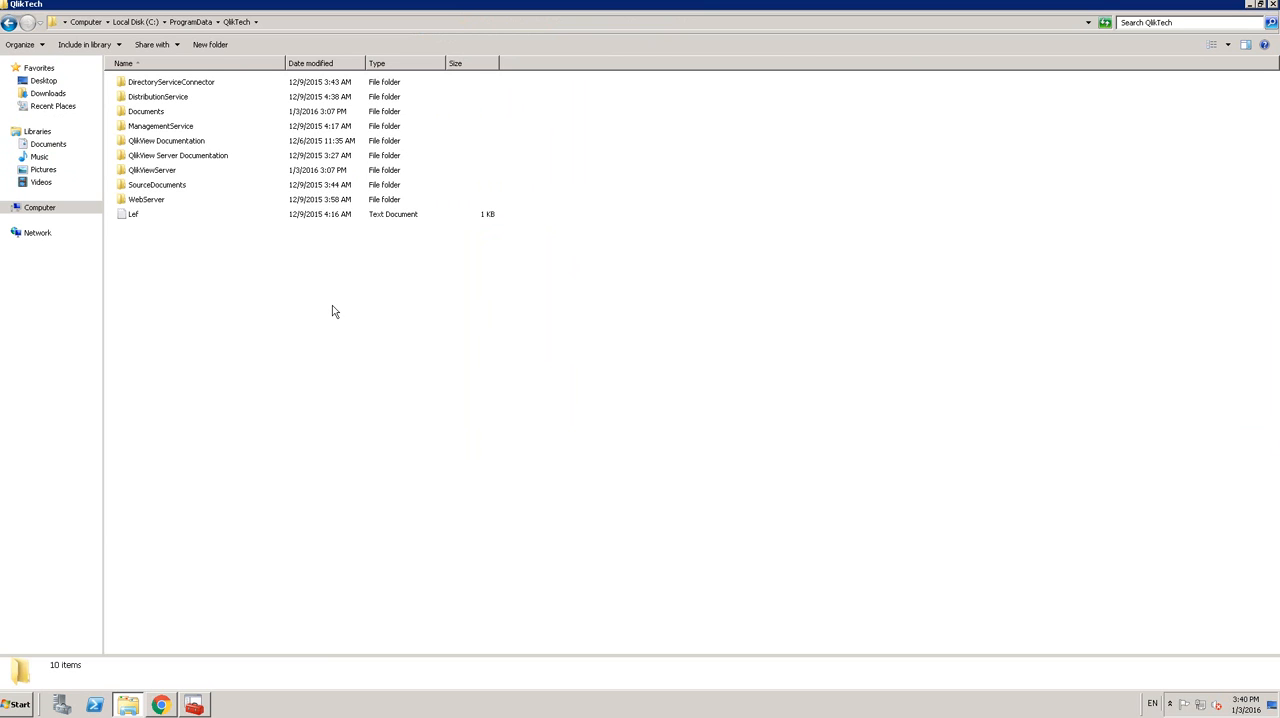
left_click(144, 108)
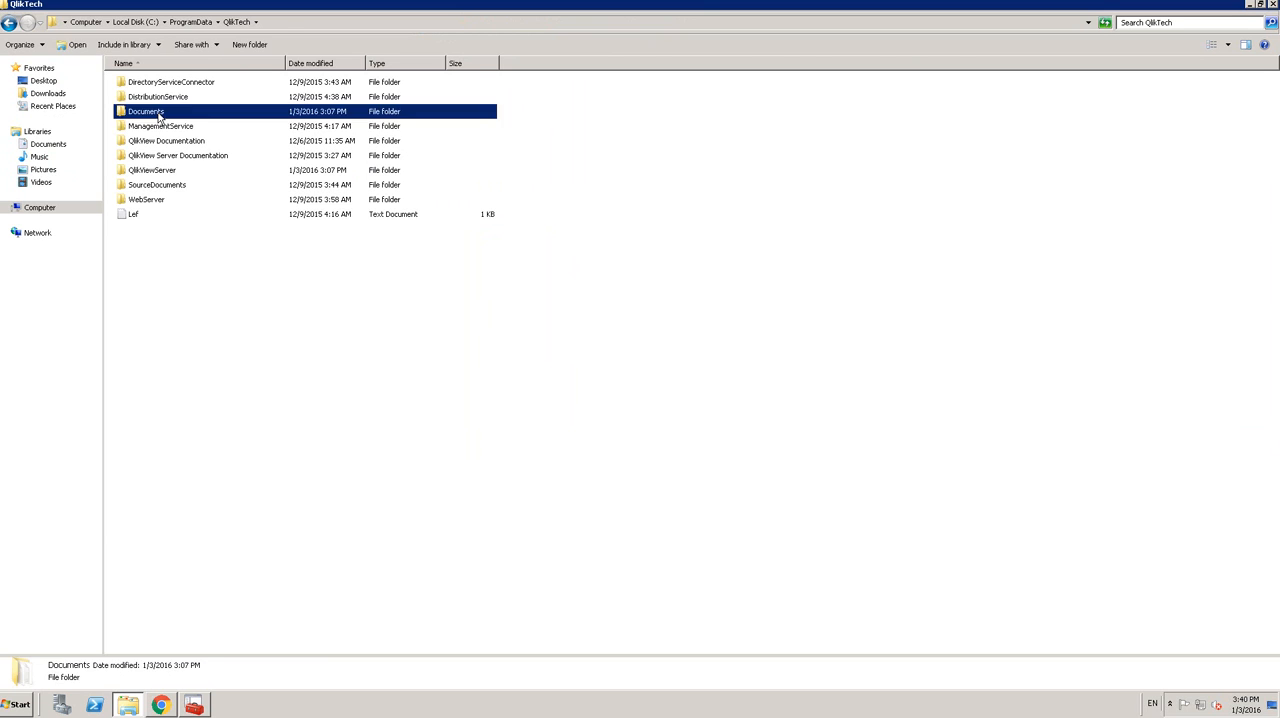
double_click(148, 106)
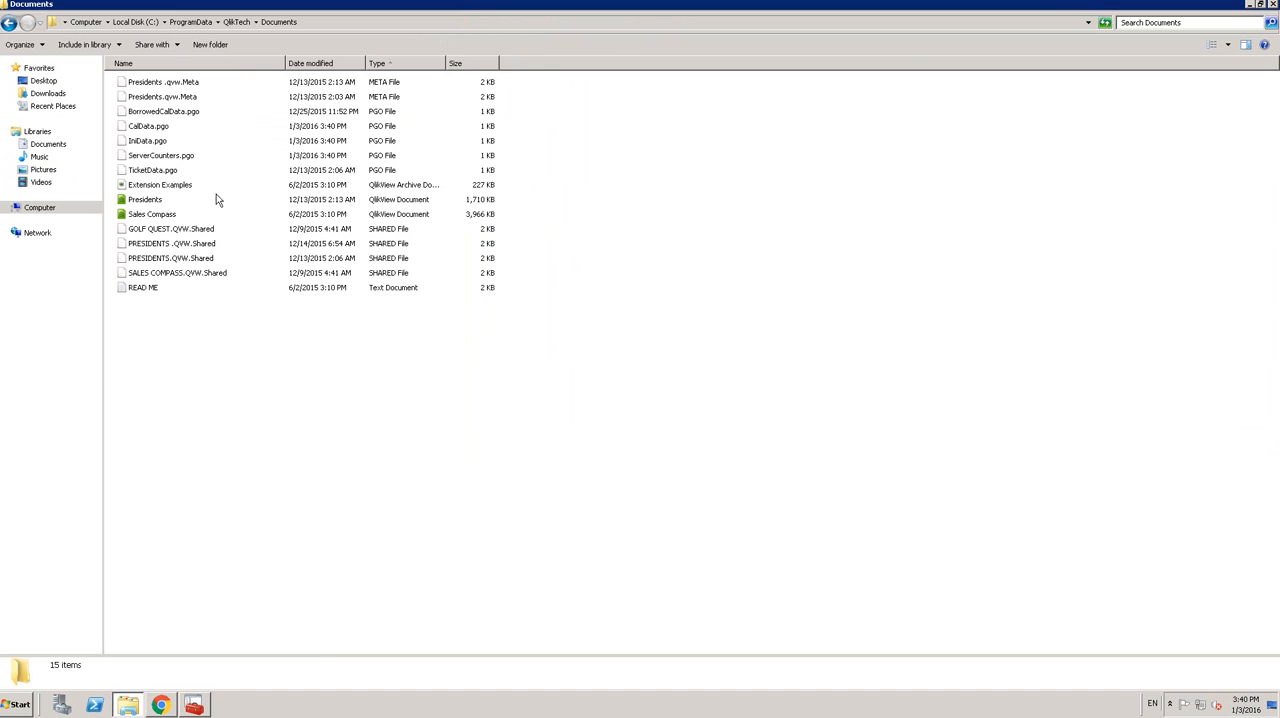
mouse_move(312, 432)
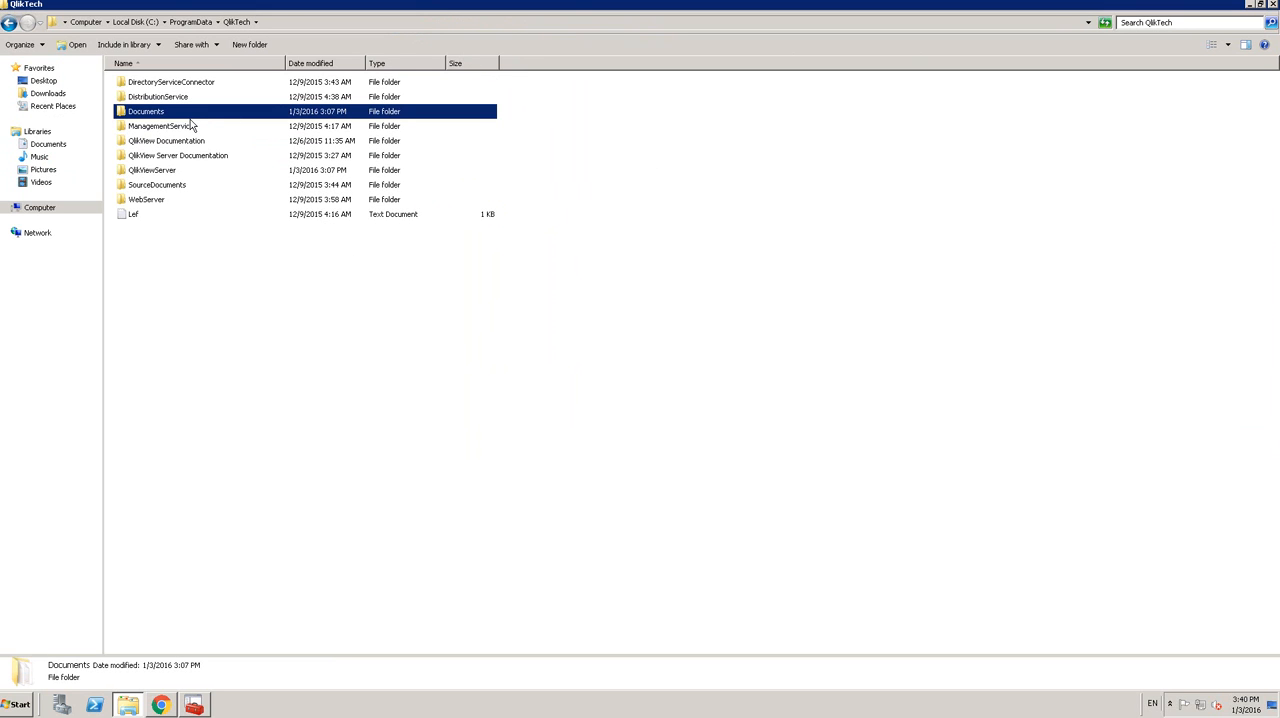
- Enter the QlikViewServer folder listing PGO files, settings and server log files
double_click(152, 170)
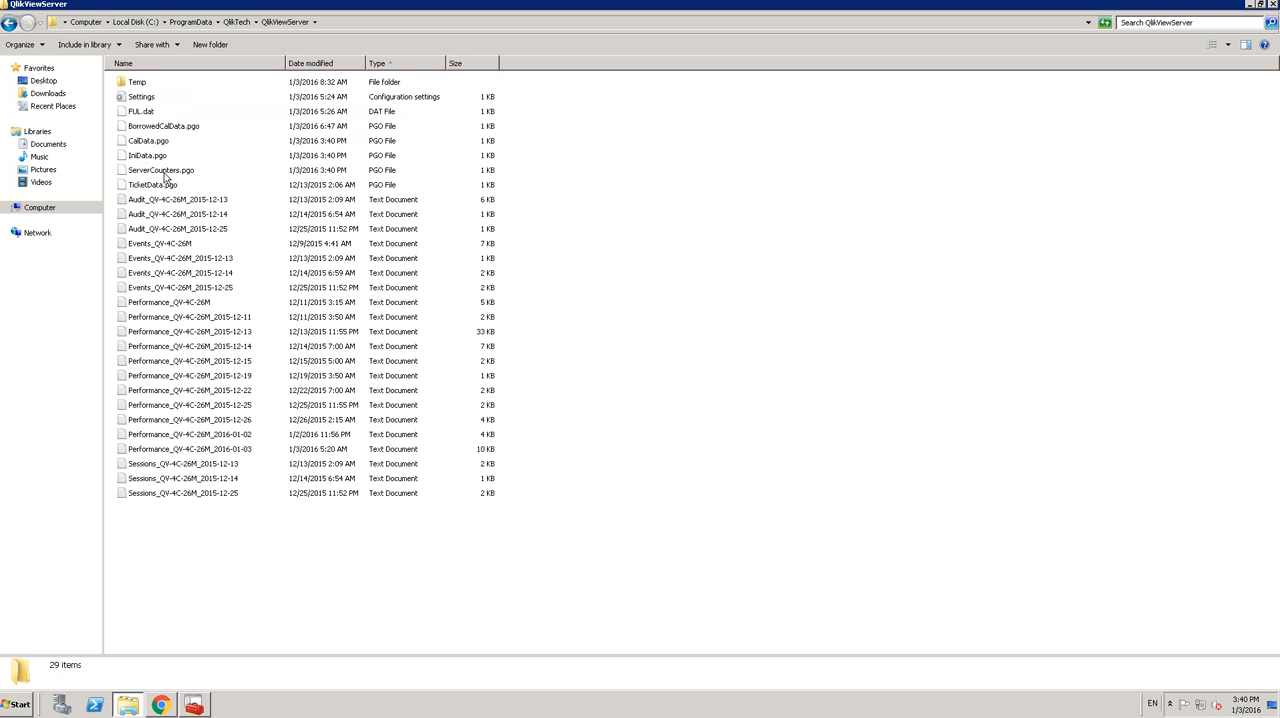
left_click(144, 160)
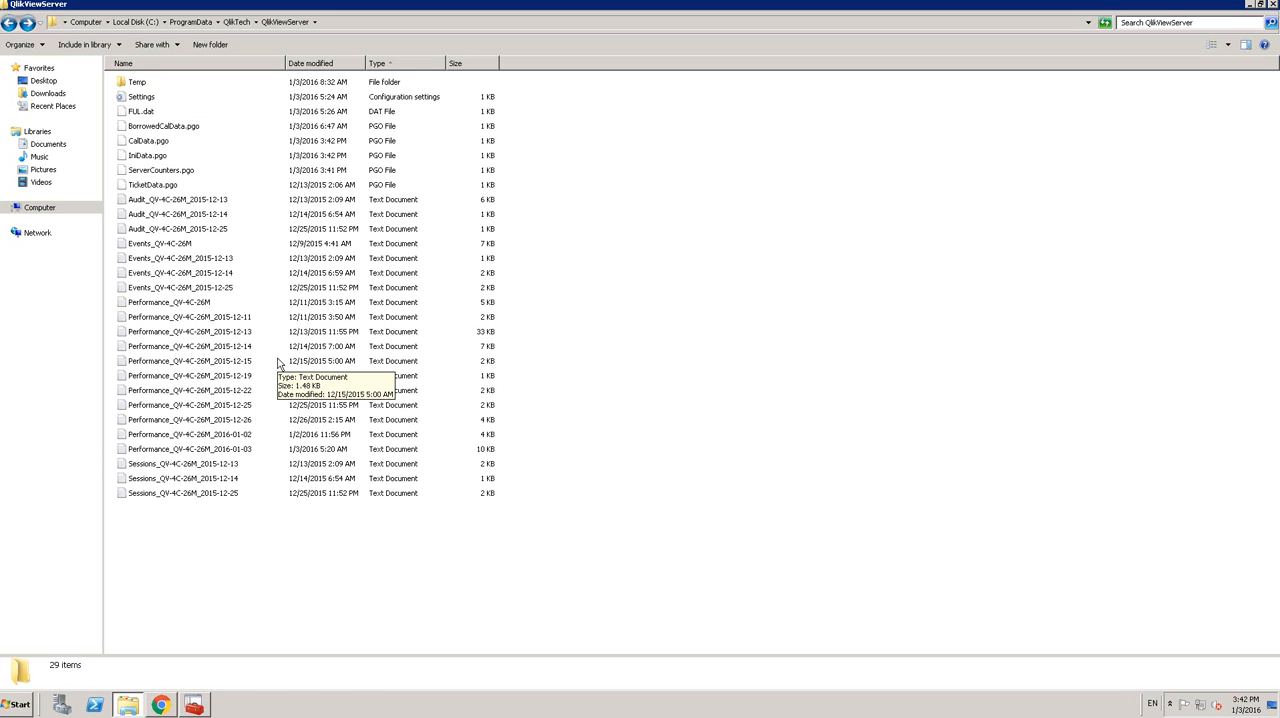
mouse_move(280, 364)
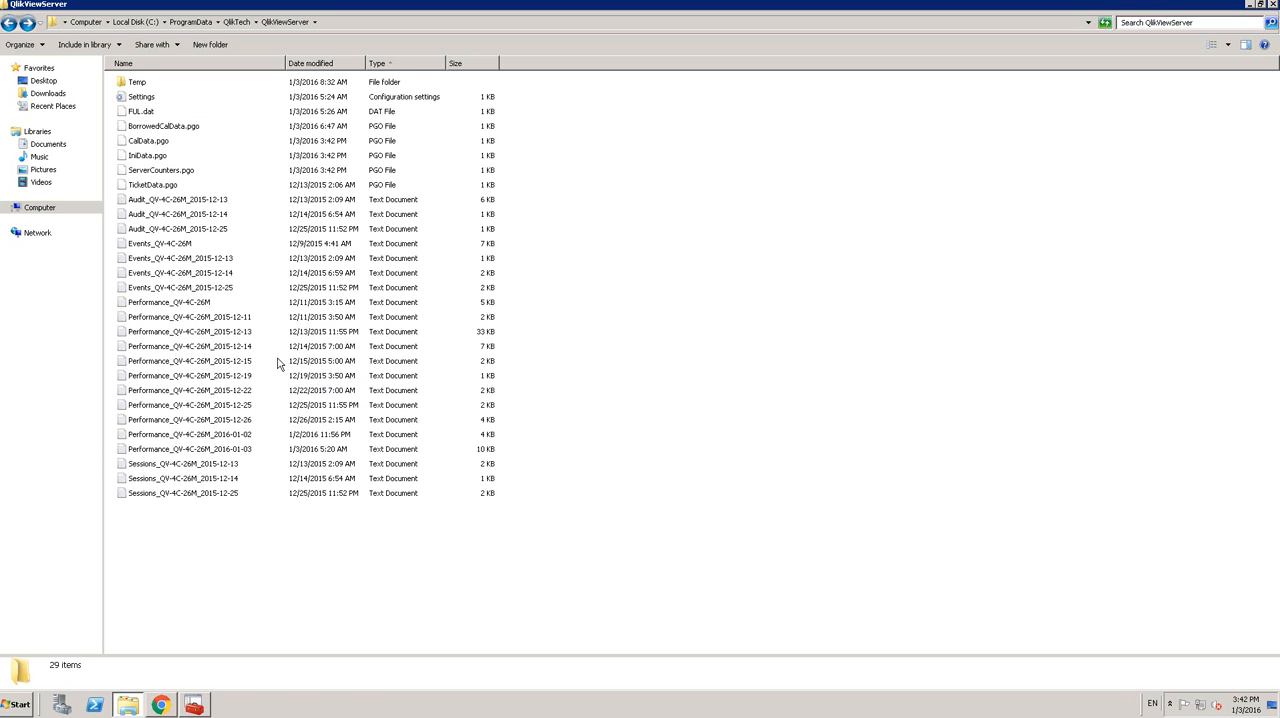